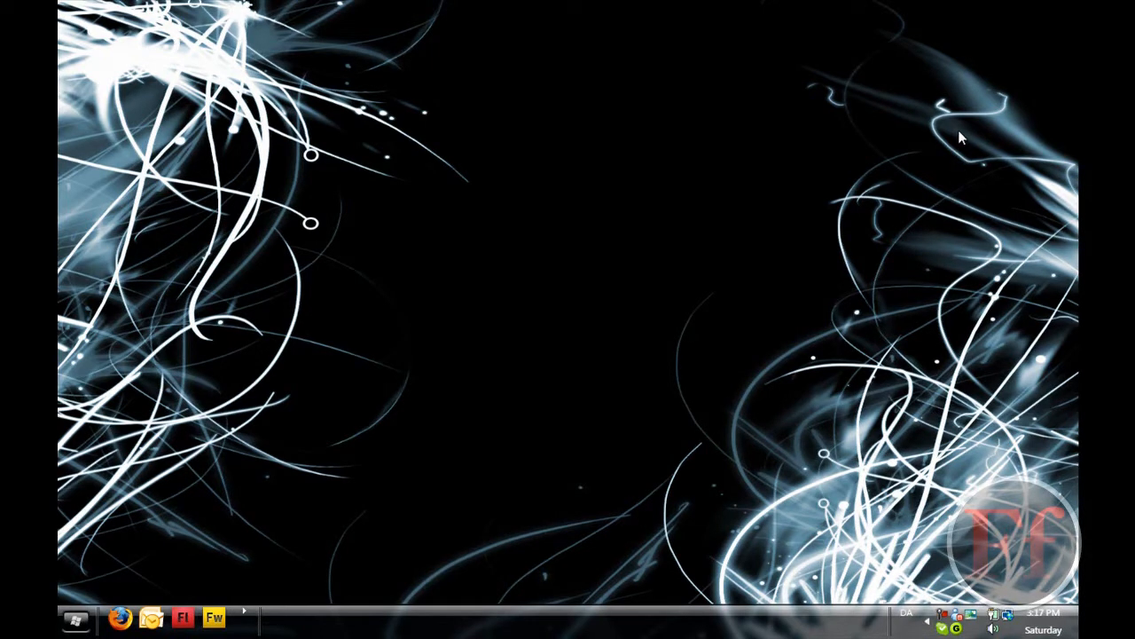
pyautogui.moveTo(859, 239)
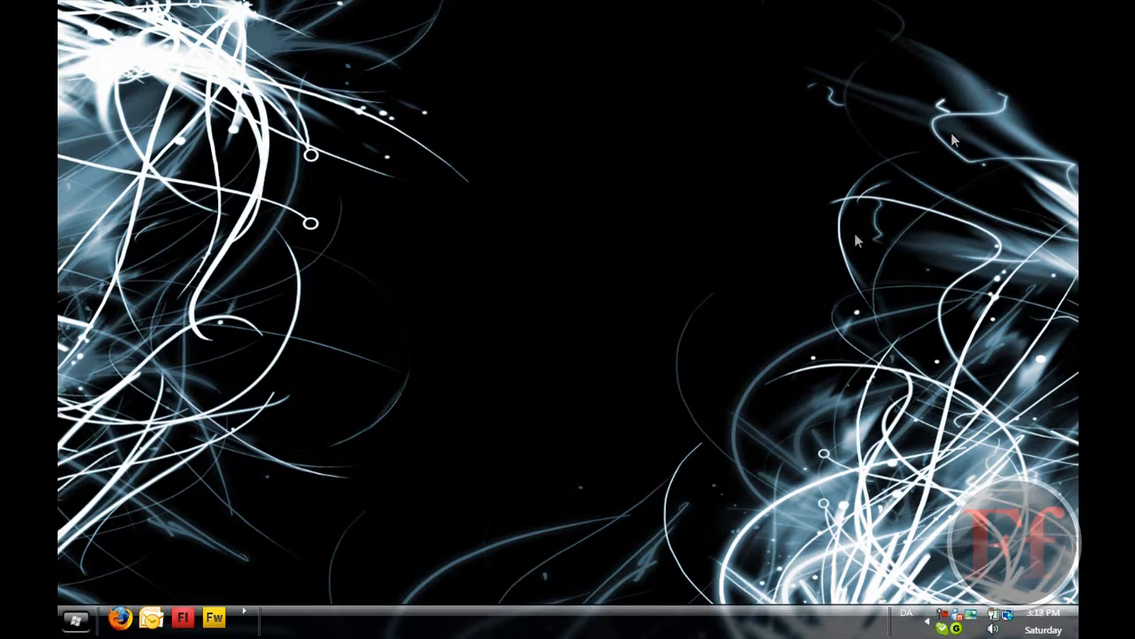
pyautogui.moveTo(832, 140)
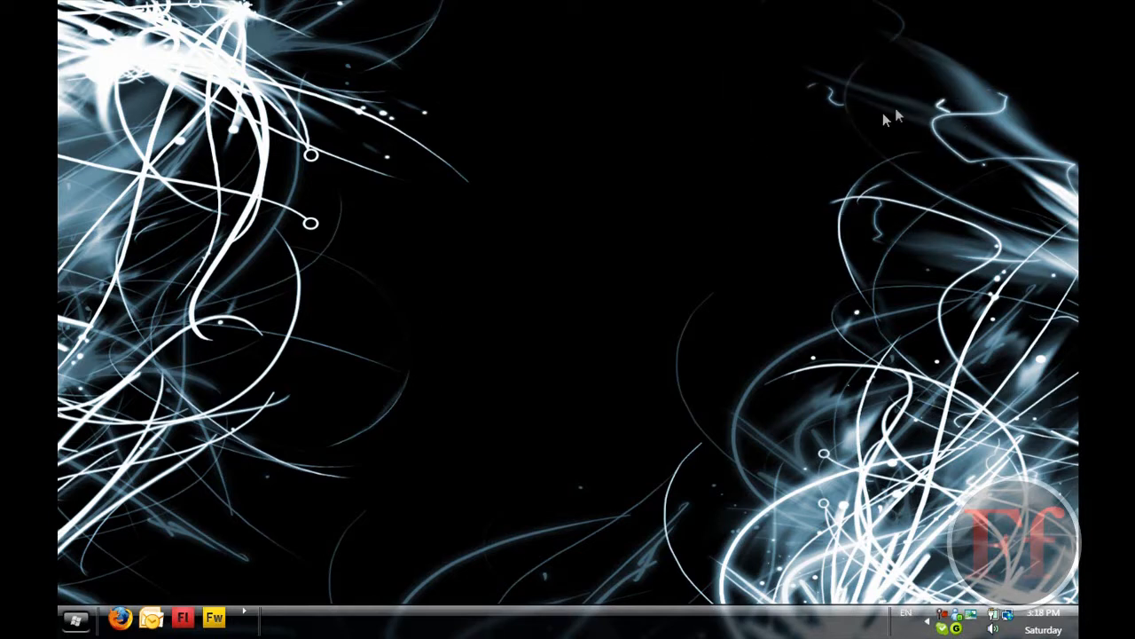
pyautogui.moveTo(841, 170)
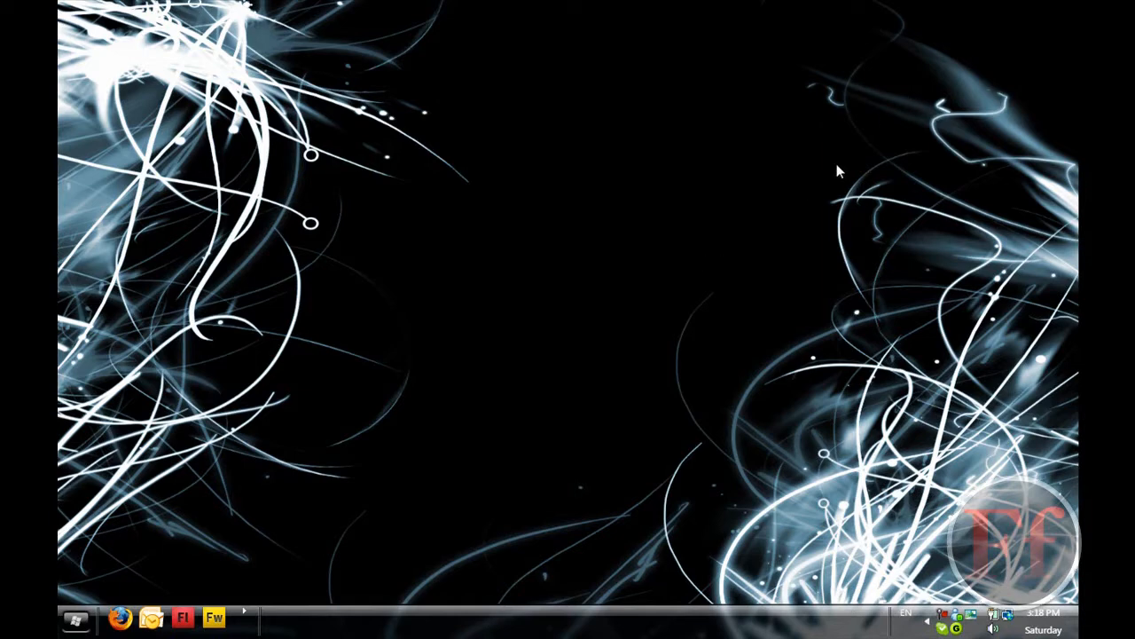
pyautogui.moveTo(738, 206)
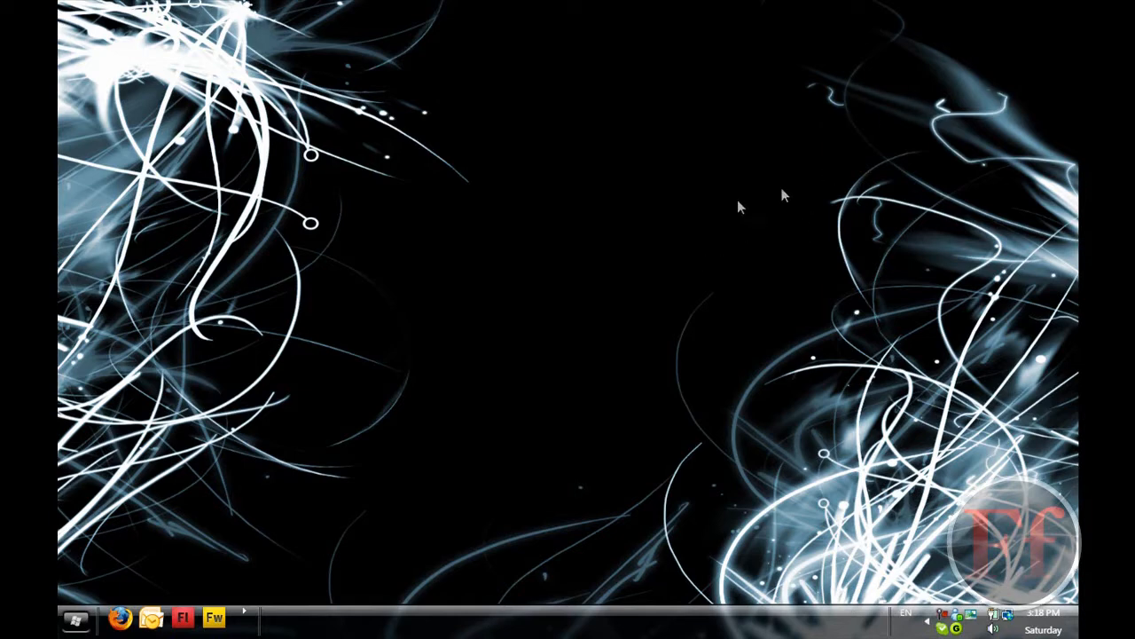
pyautogui.moveTo(795, 231)
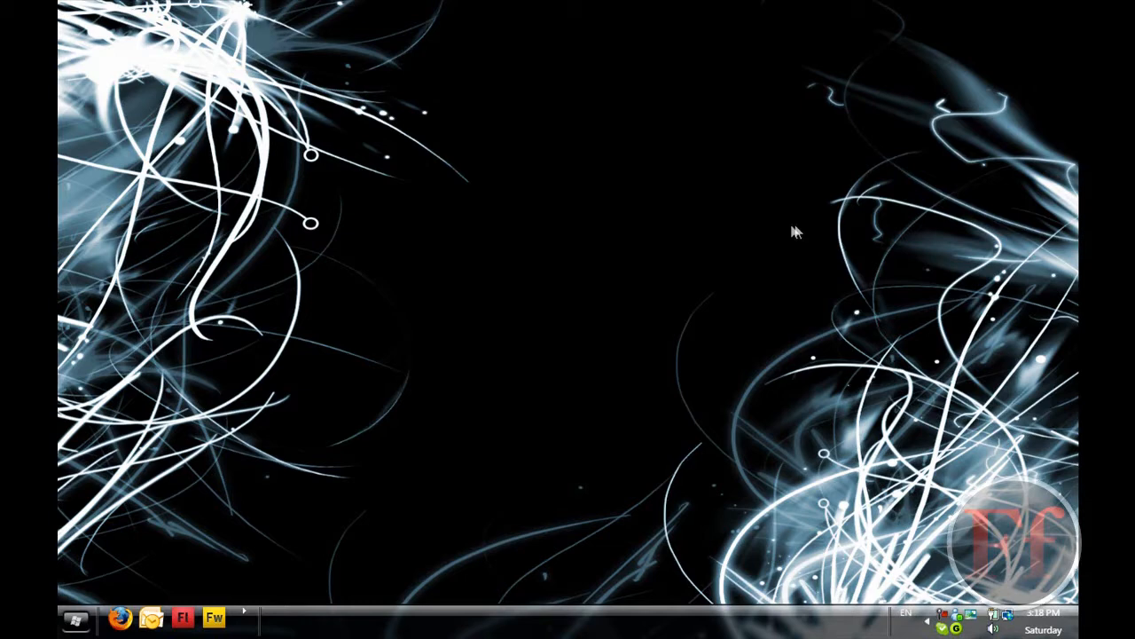
pyautogui.moveTo(582, 58)
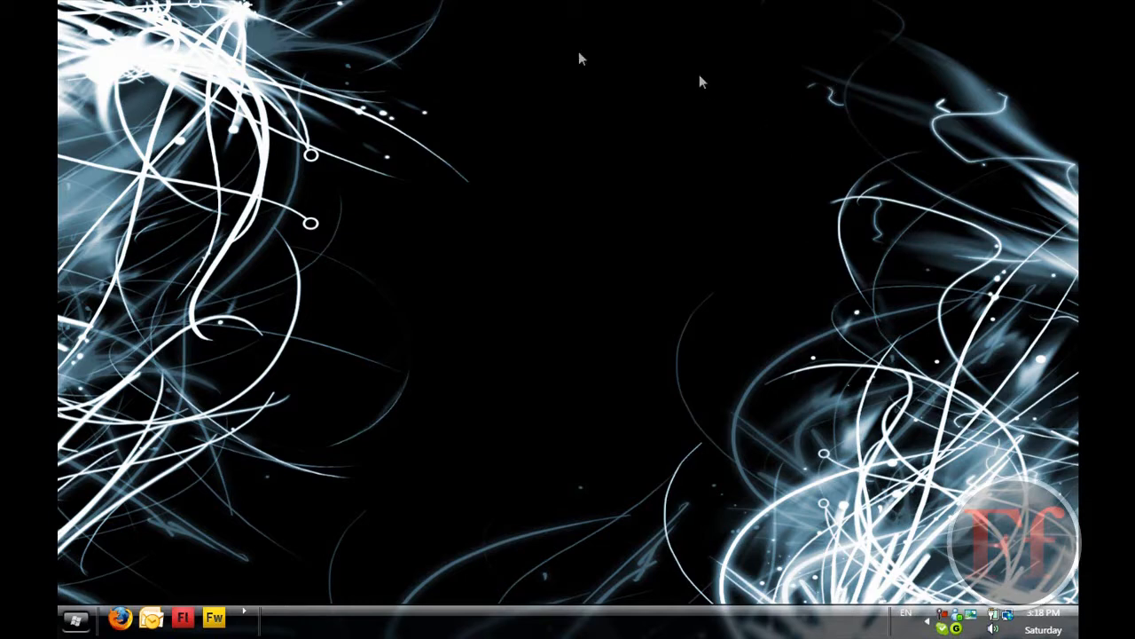
pyautogui.moveTo(762, 312)
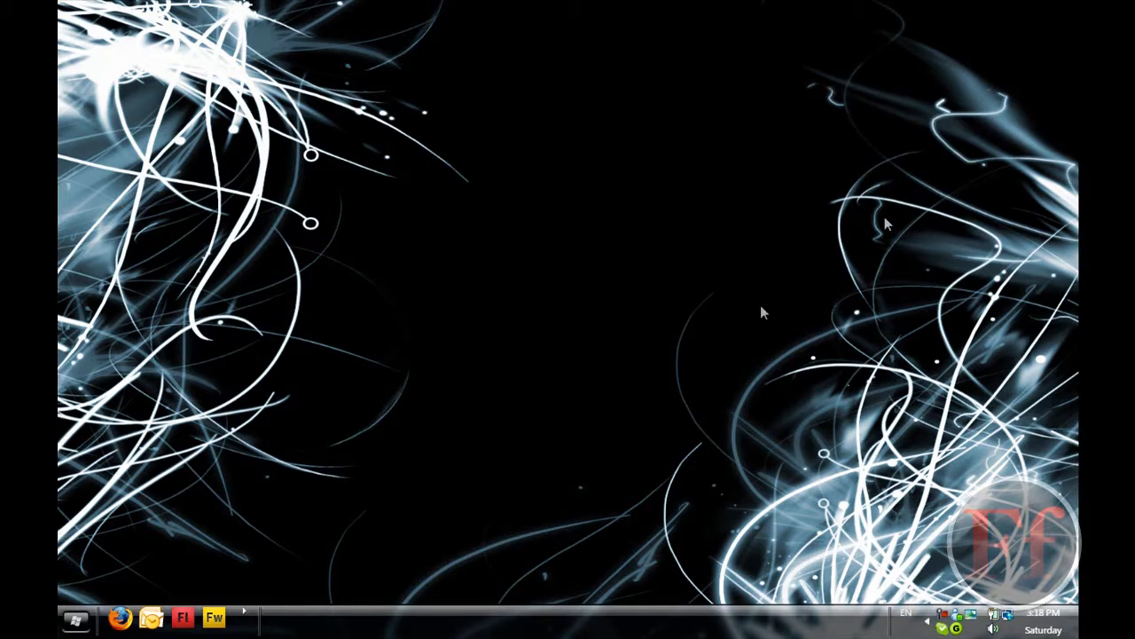
pyautogui.moveTo(486, 399)
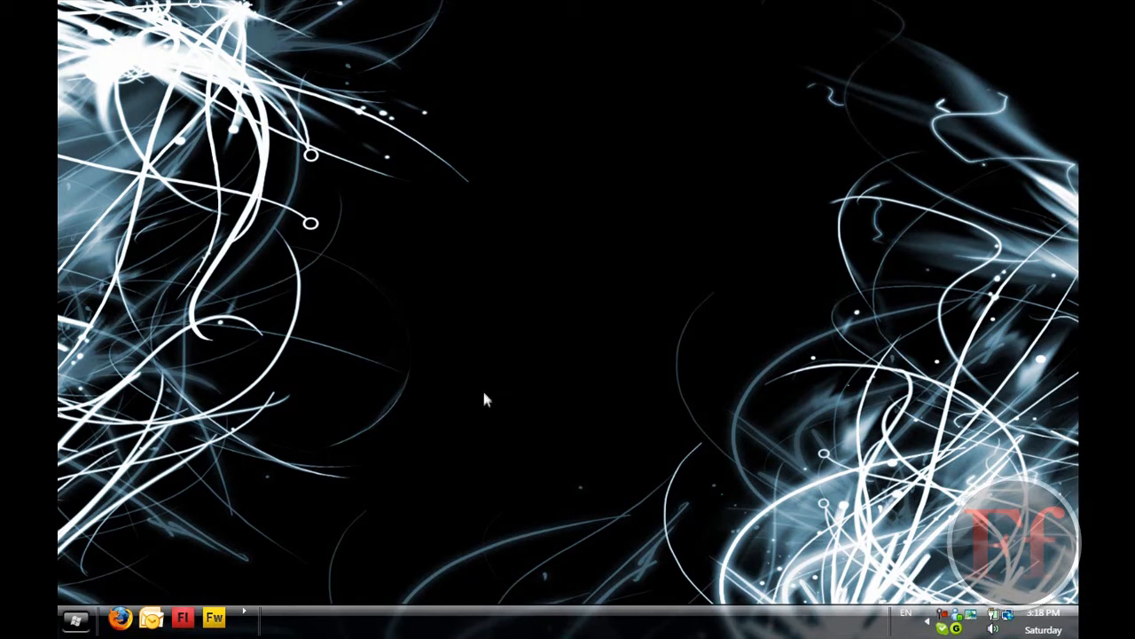
pyautogui.moveTo(380, 367)
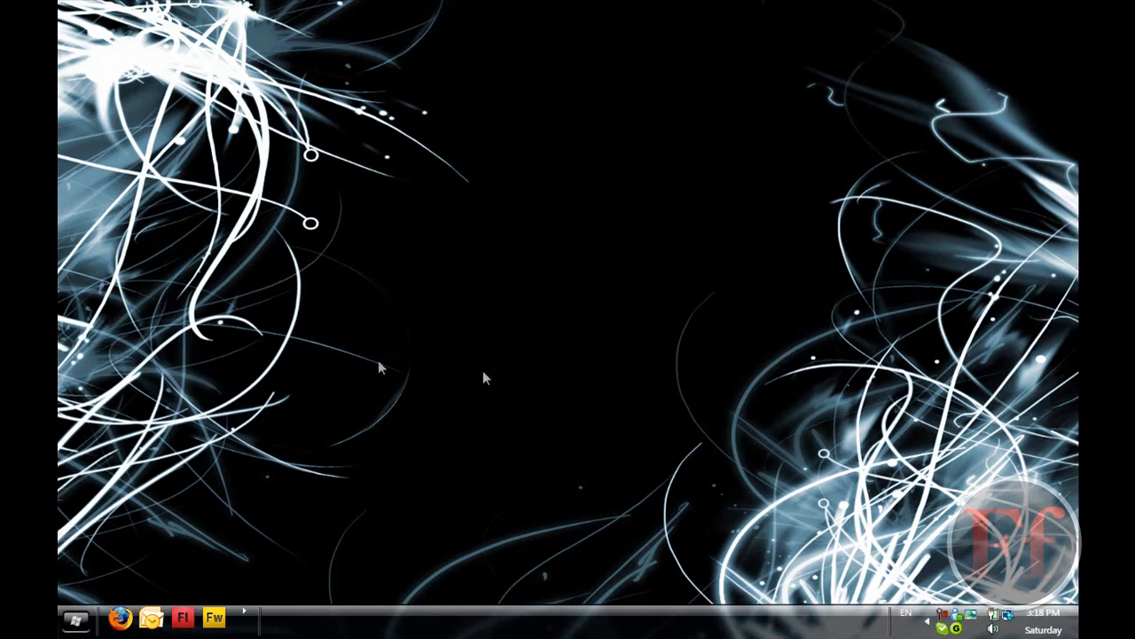
pyautogui.moveTo(319, 512)
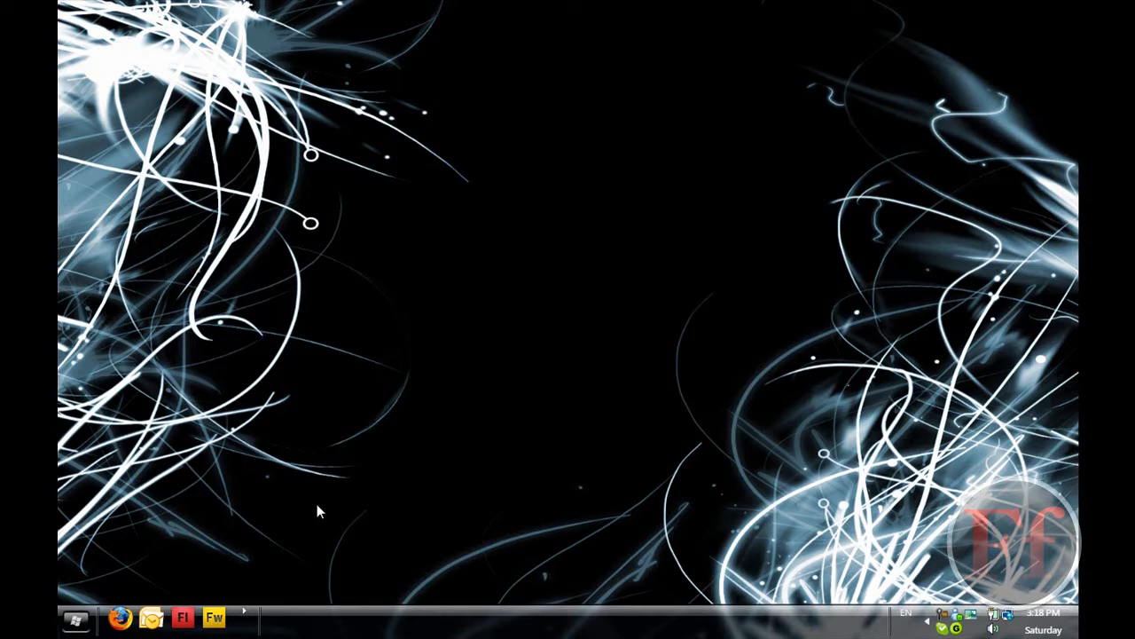
pyautogui.moveTo(323, 504)
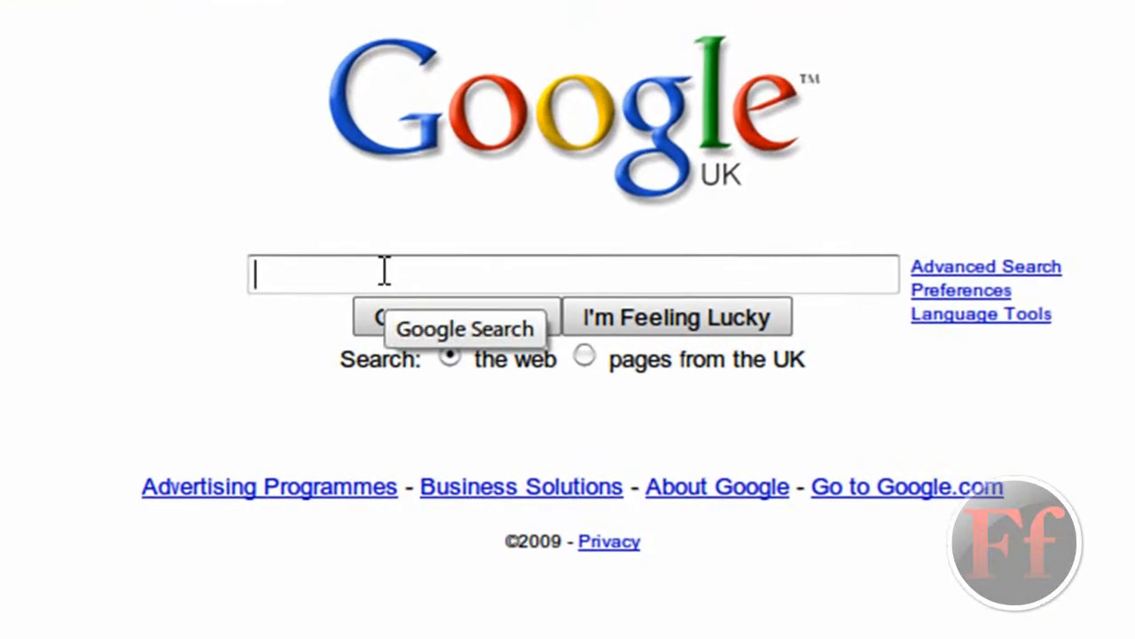
# Search Google for "videolan".
pyautogui.write('videolan')
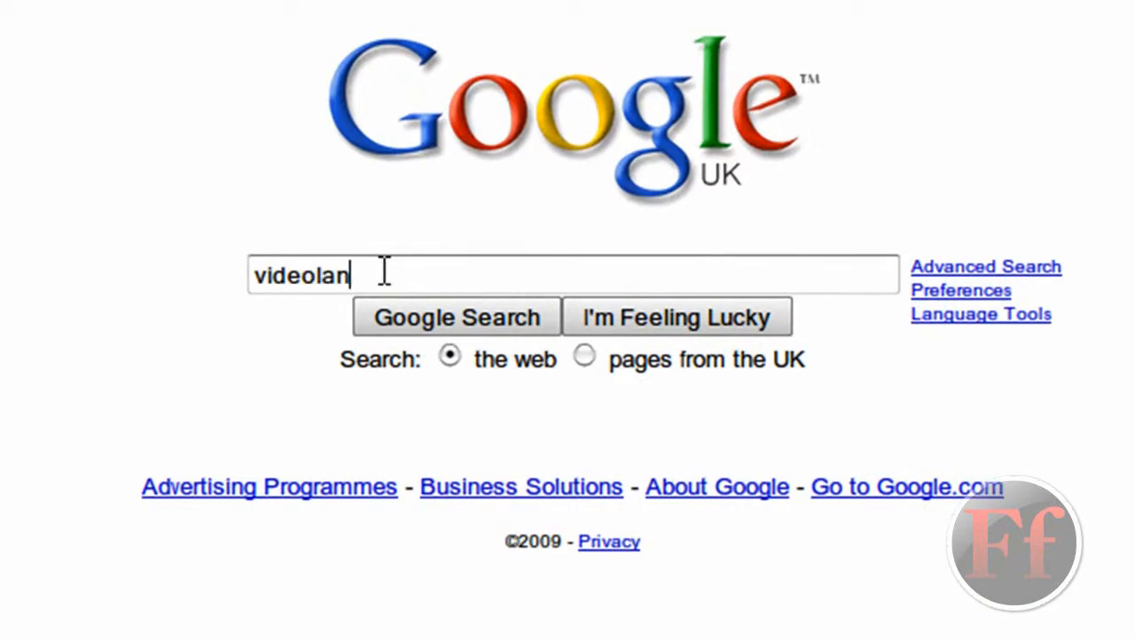
pyautogui.click(456, 315)
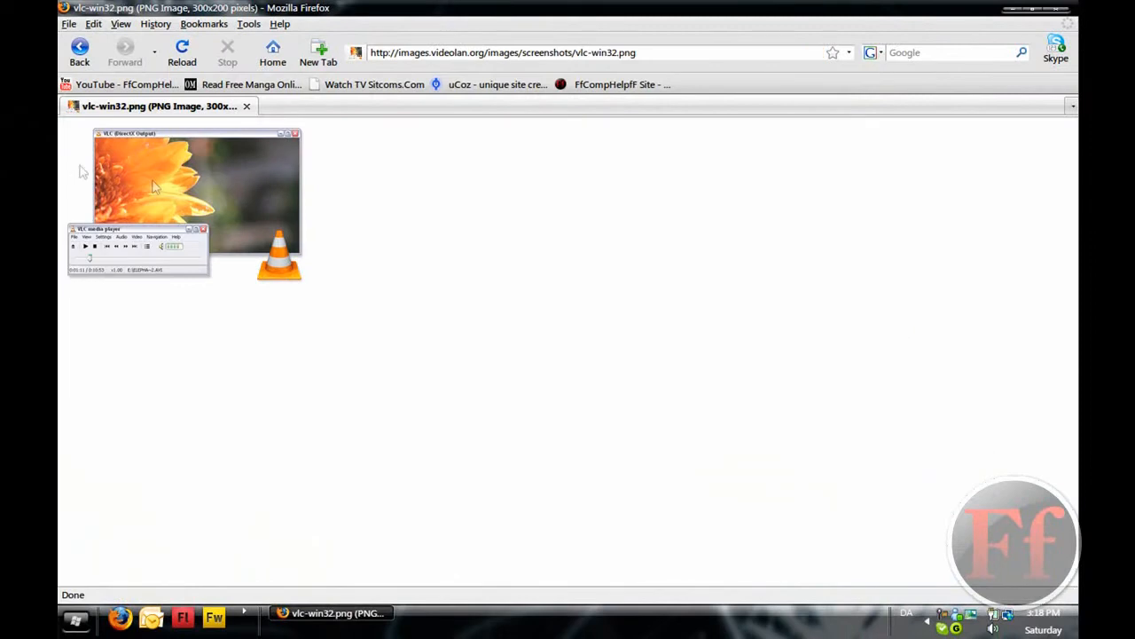
pyautogui.moveTo(195, 202)
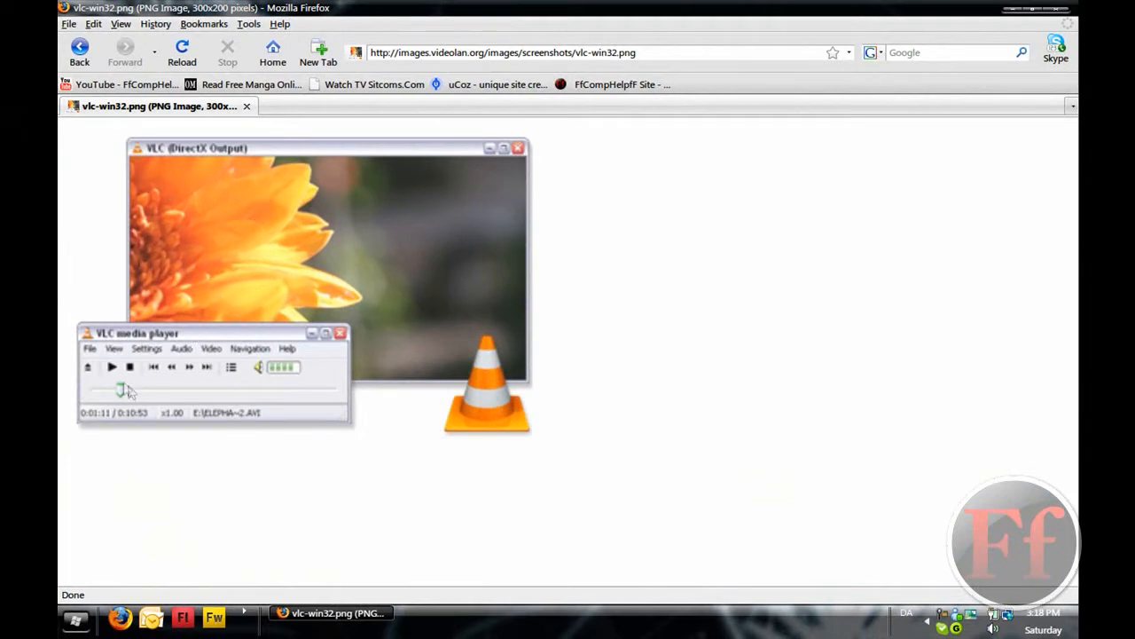
pyautogui.moveTo(330, 238)
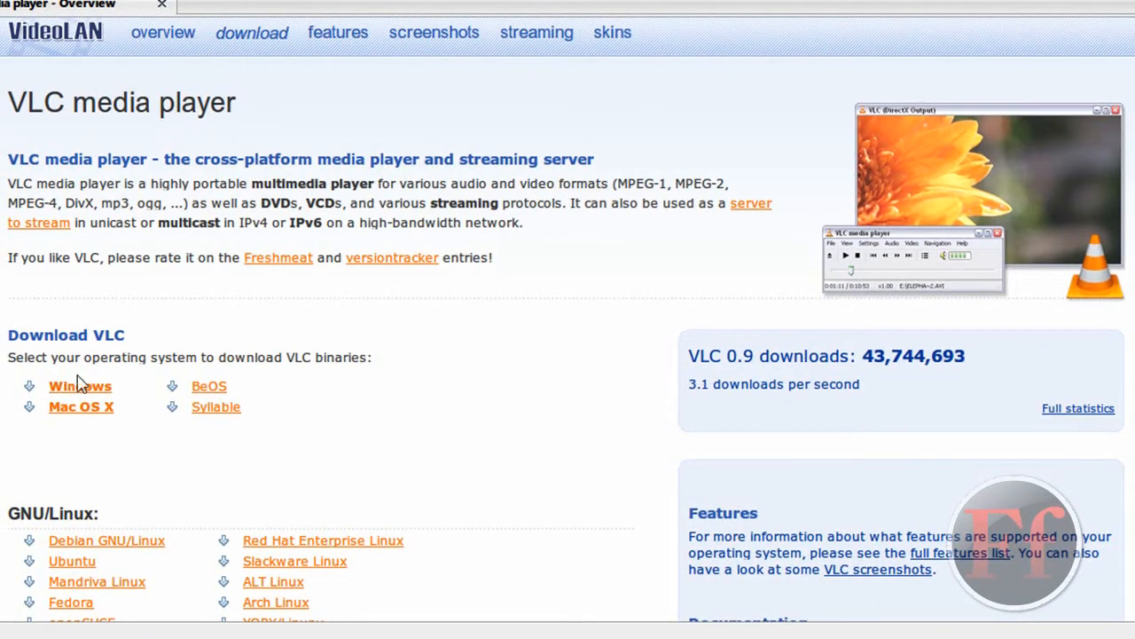
# Scroll through the Download VLC and GNU/Linux sections of the VLC overview page.
pyautogui.scroll(-3)
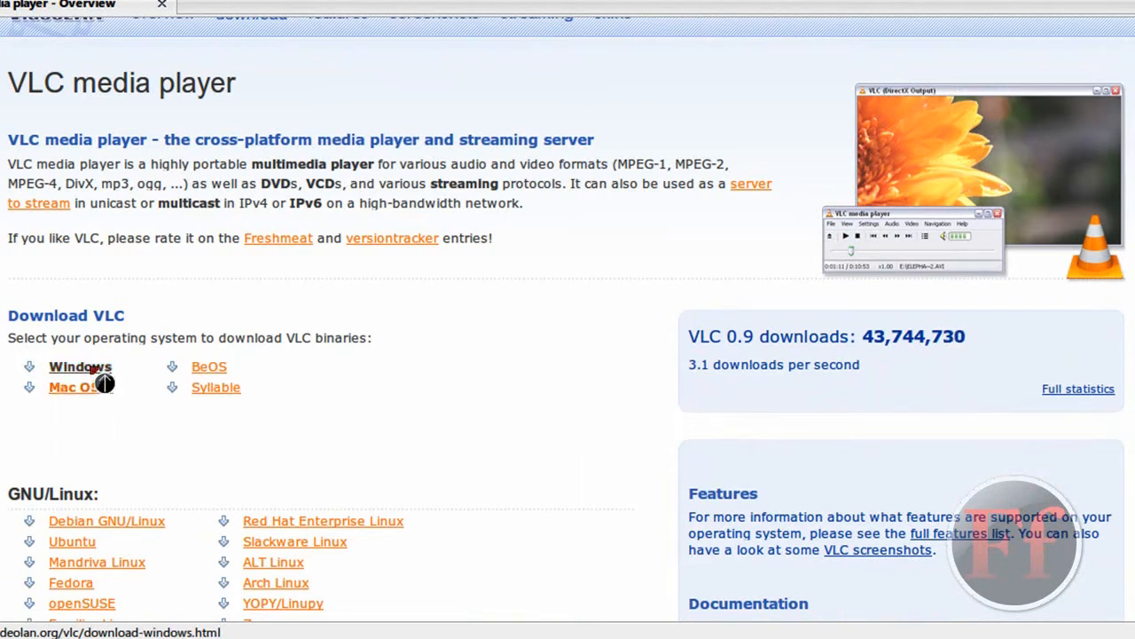
pyautogui.moveTo(311, 367)
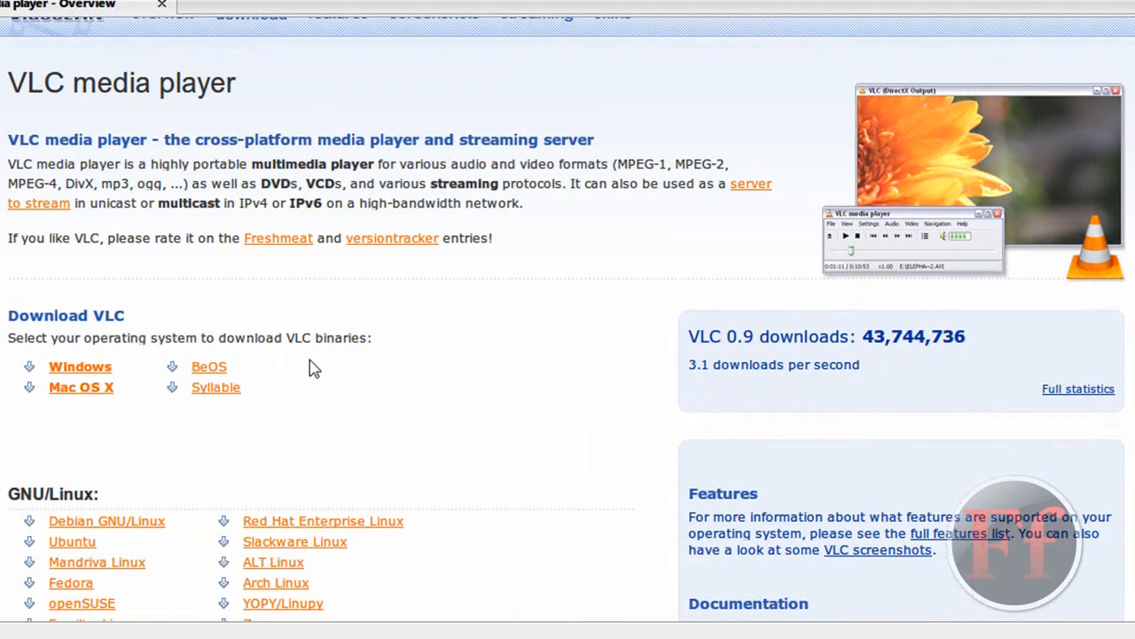
pyautogui.scroll(-3)
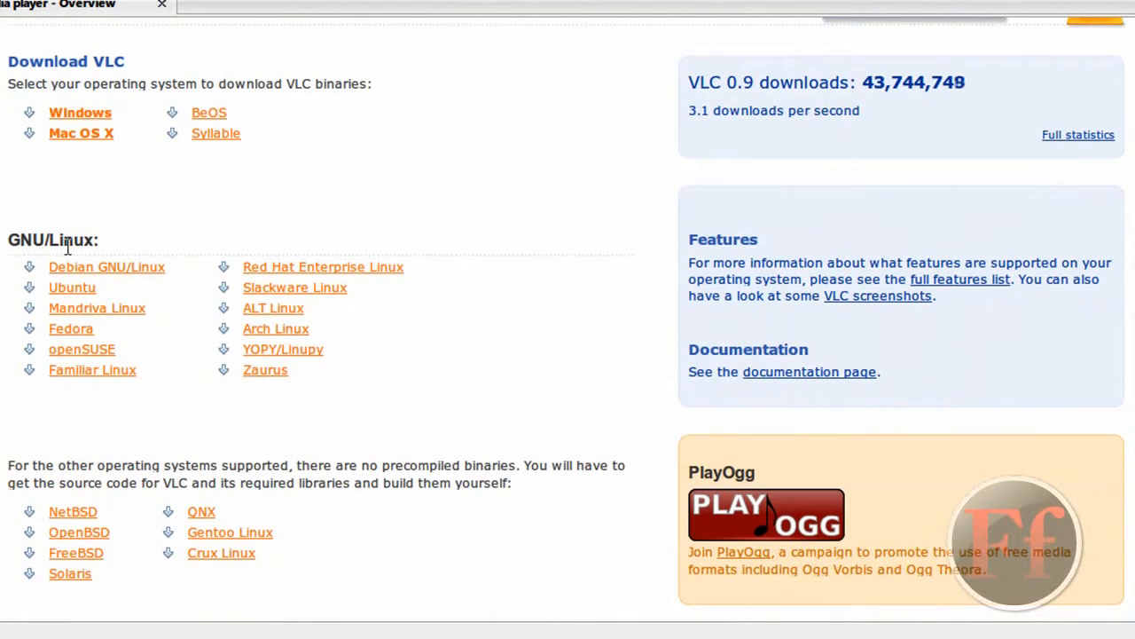
pyautogui.scroll(3)
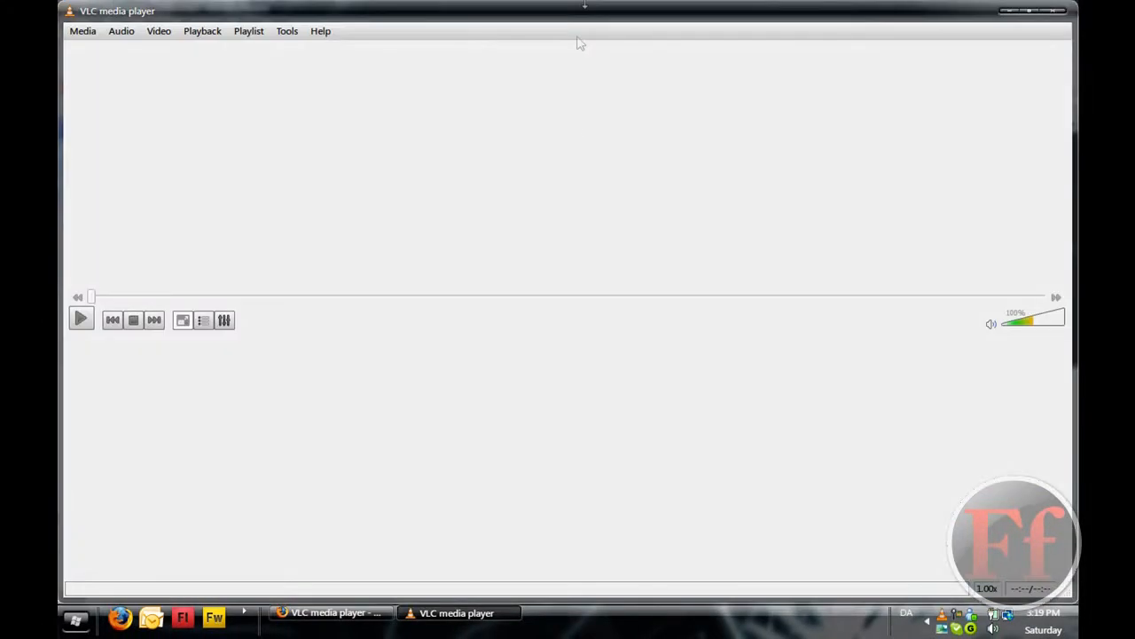
pyautogui.moveTo(807, 269)
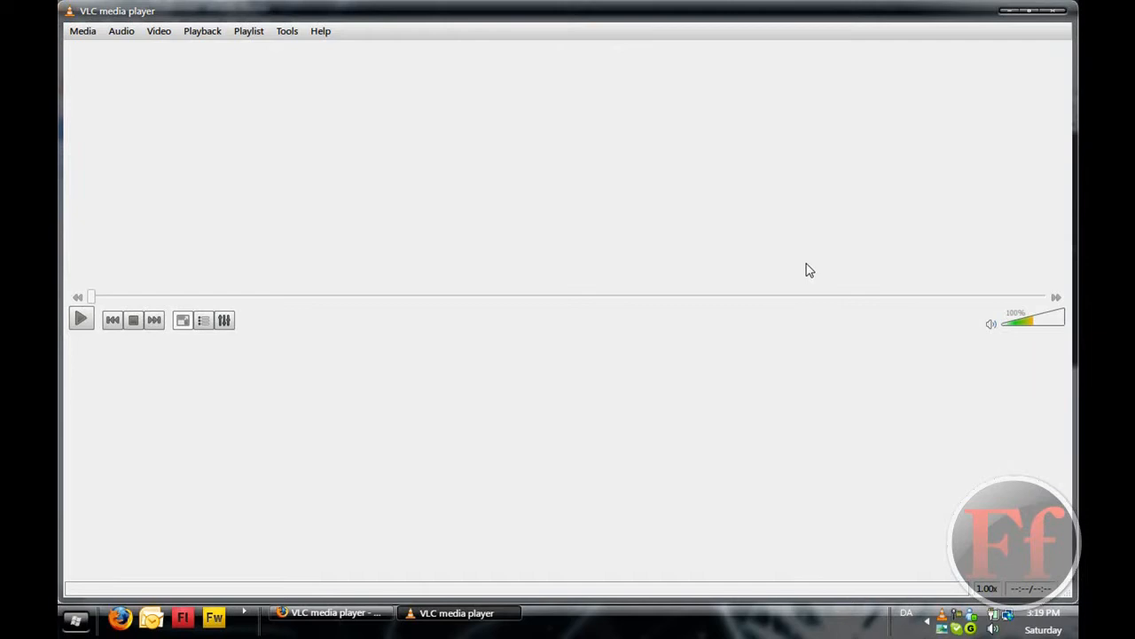
# Launch VLC media player on the desktop with an empty playlist.
pyautogui.click(1047, 318)
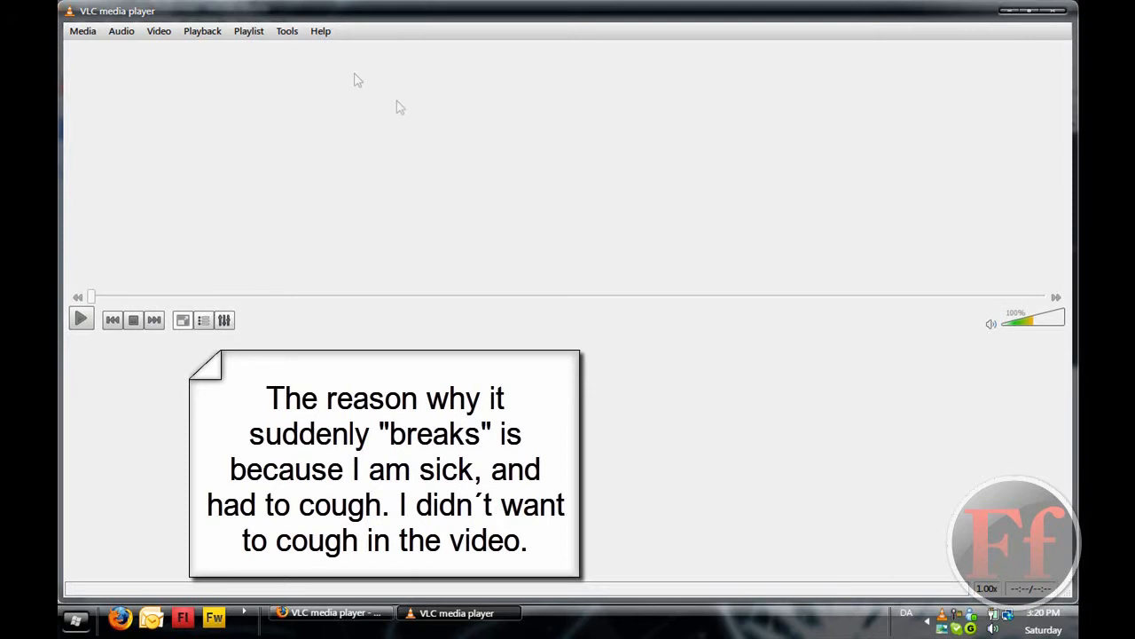
pyautogui.click(288, 30)
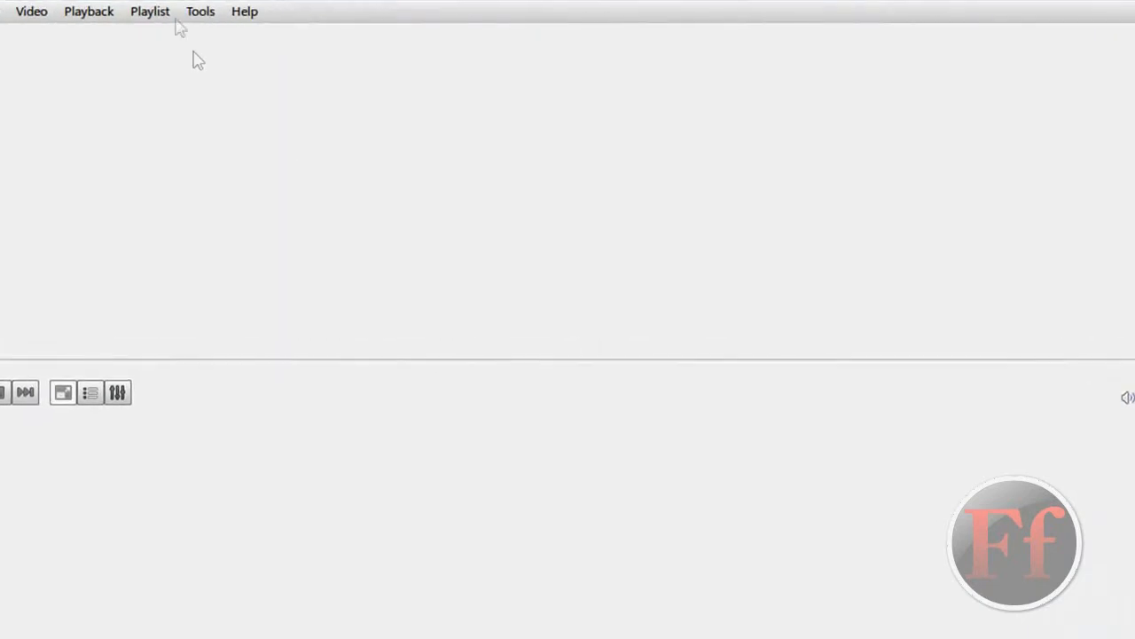
# In Preferences, try the complete look display mode and return to Classic look.
pyautogui.click(199, 10)
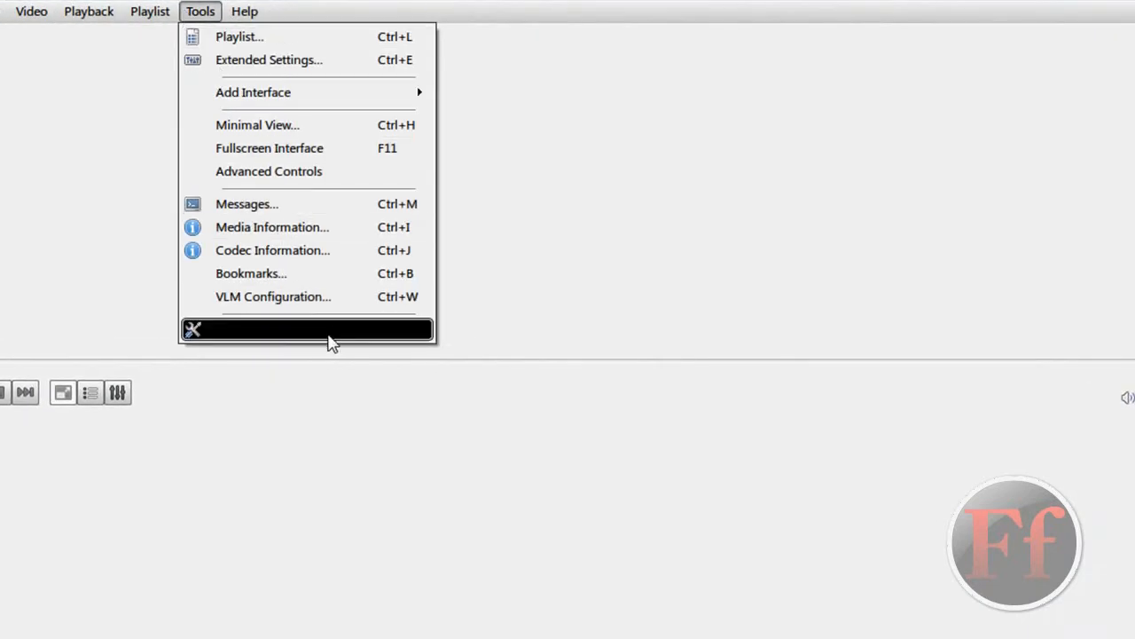
pyautogui.click(305, 328)
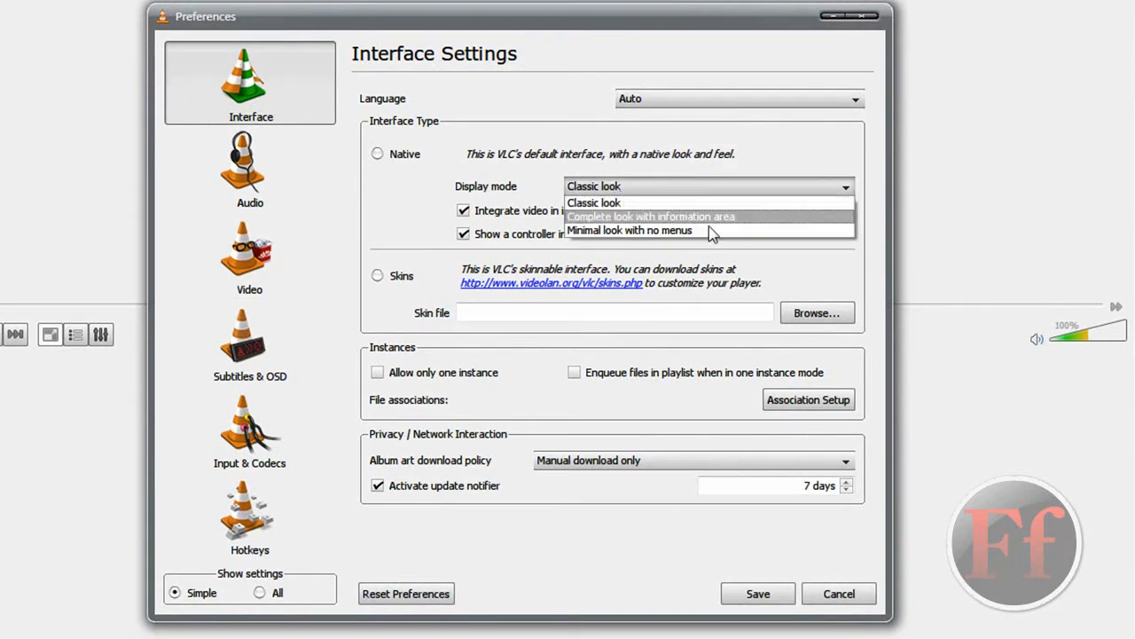
pyautogui.click(649, 216)
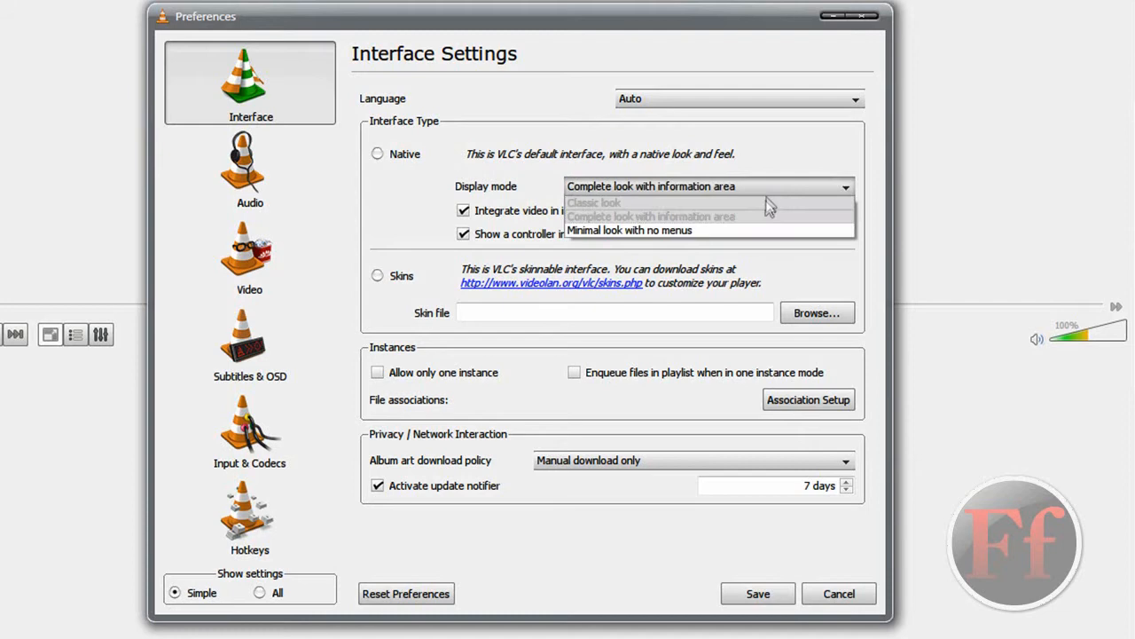
pyautogui.click(594, 202)
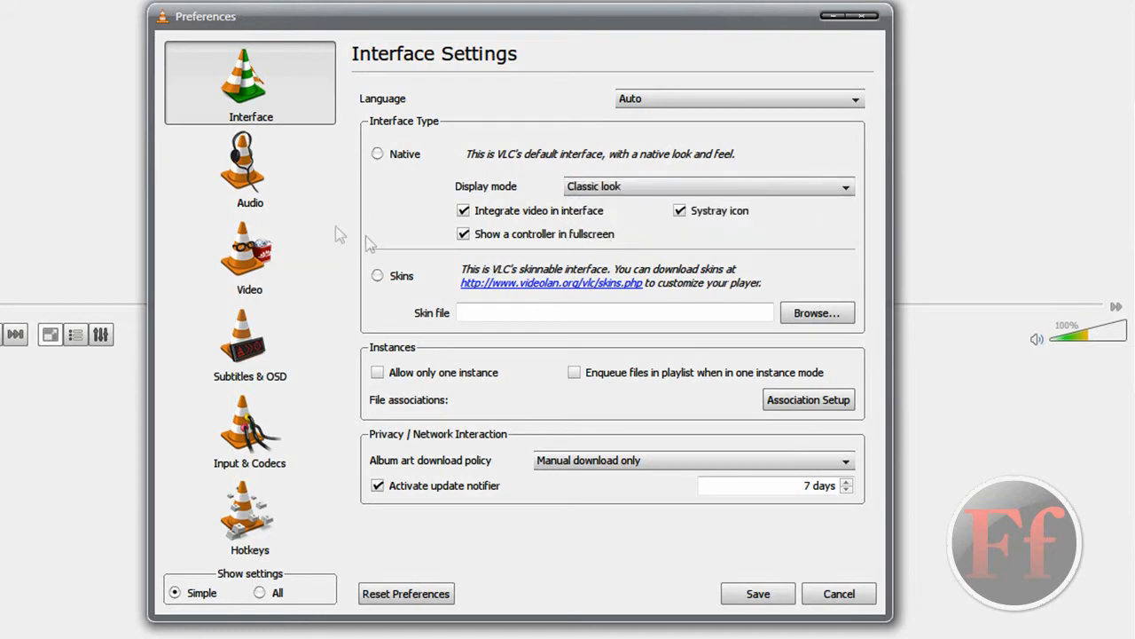
# In Video settings toggle Fullscreen on and off, view Input & Codecs, then close Preferences.
pyautogui.click(250, 256)
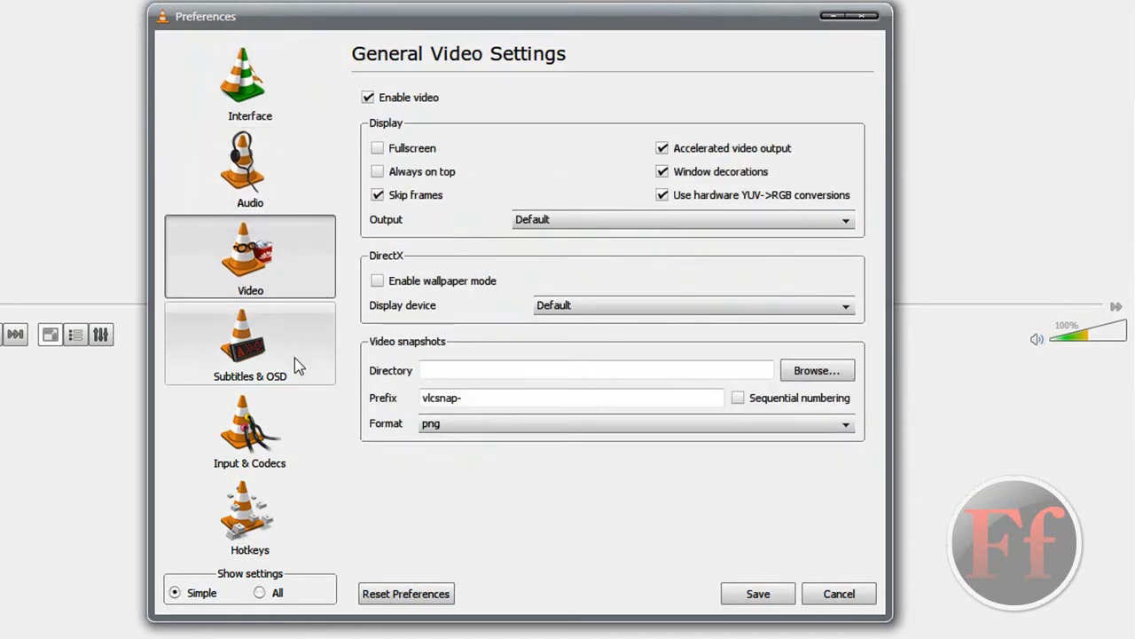
pyautogui.click(378, 149)
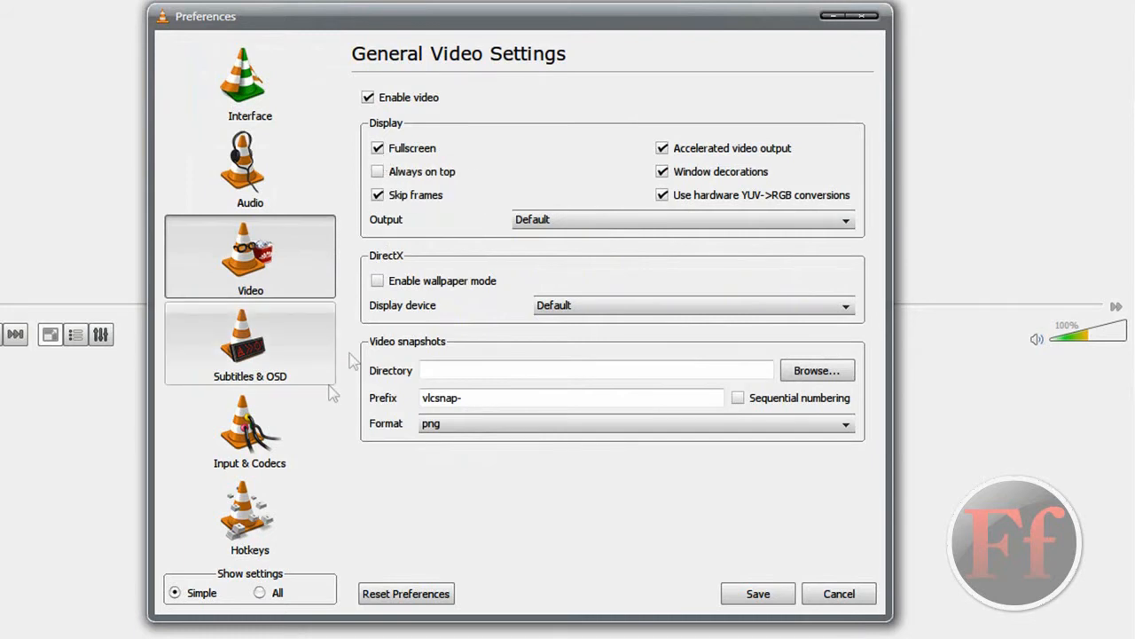
pyautogui.click(376, 149)
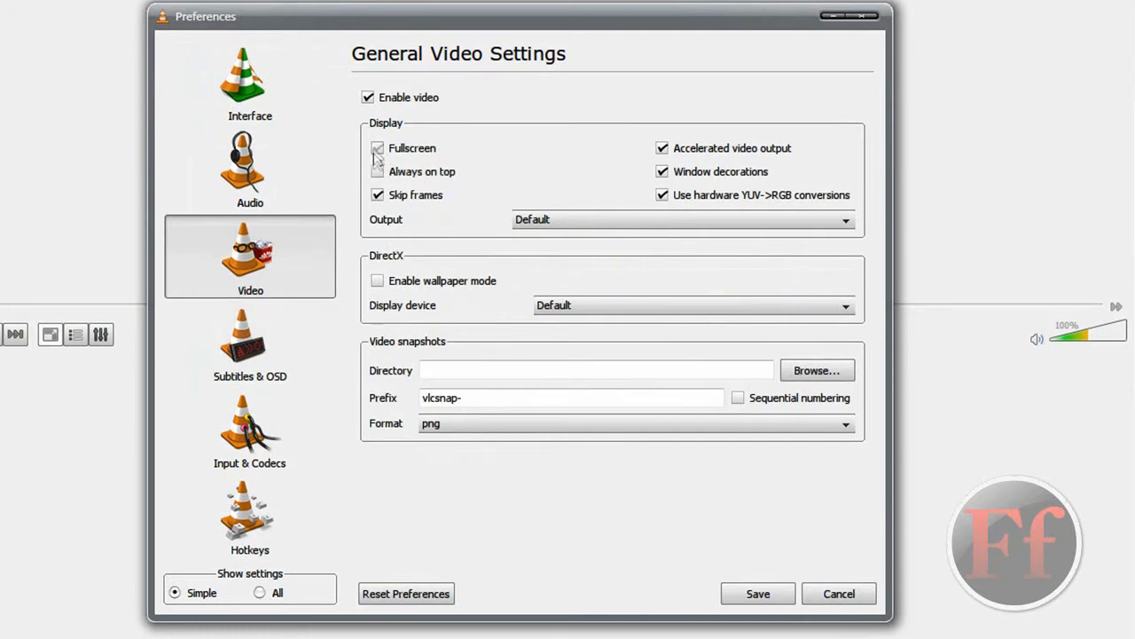
pyautogui.click(248, 431)
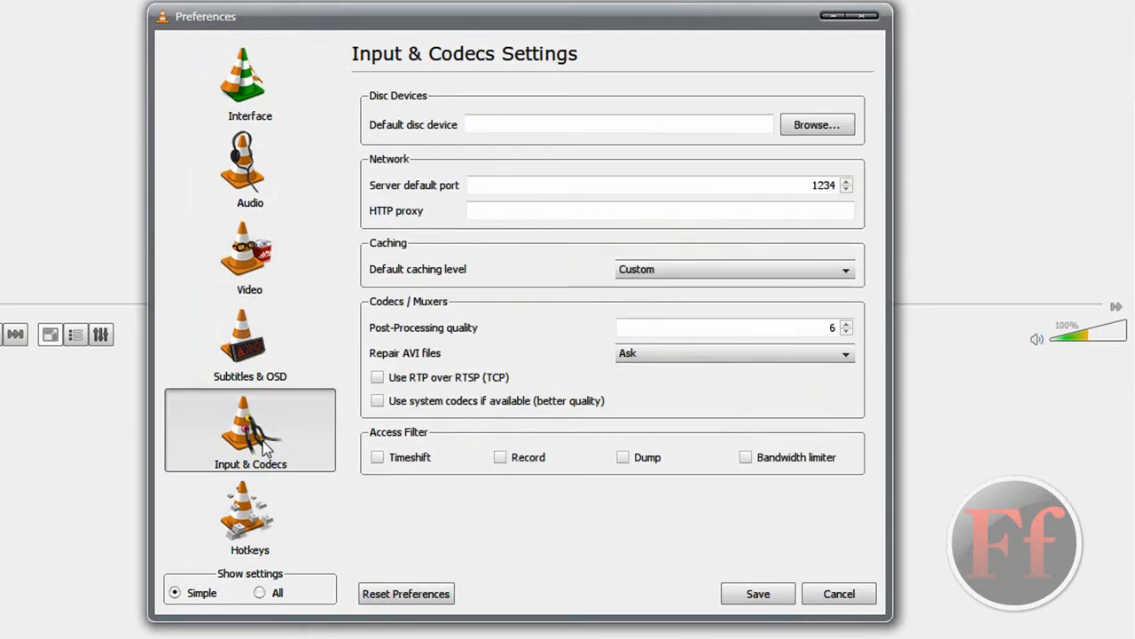
pyautogui.moveTo(250, 344)
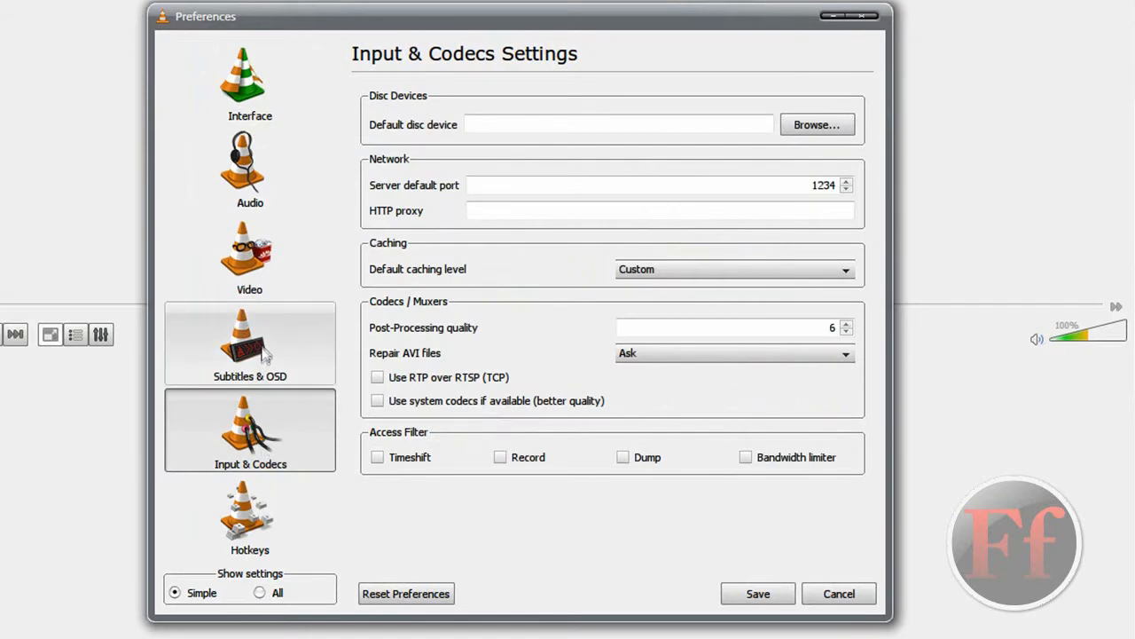
pyautogui.click(250, 344)
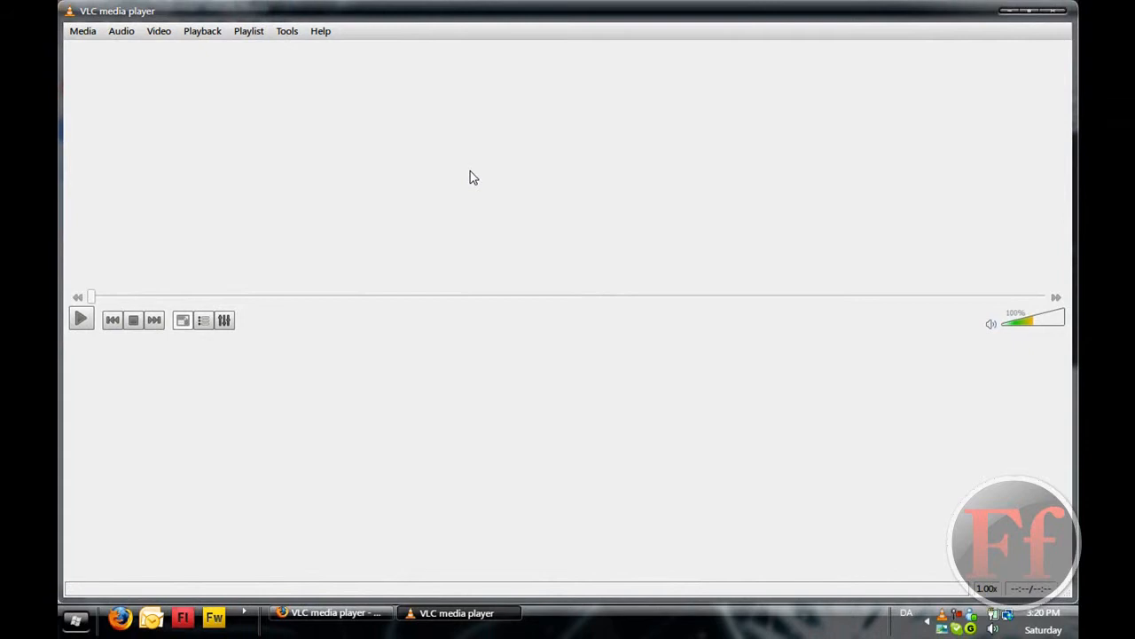
pyautogui.moveTo(974, 401)
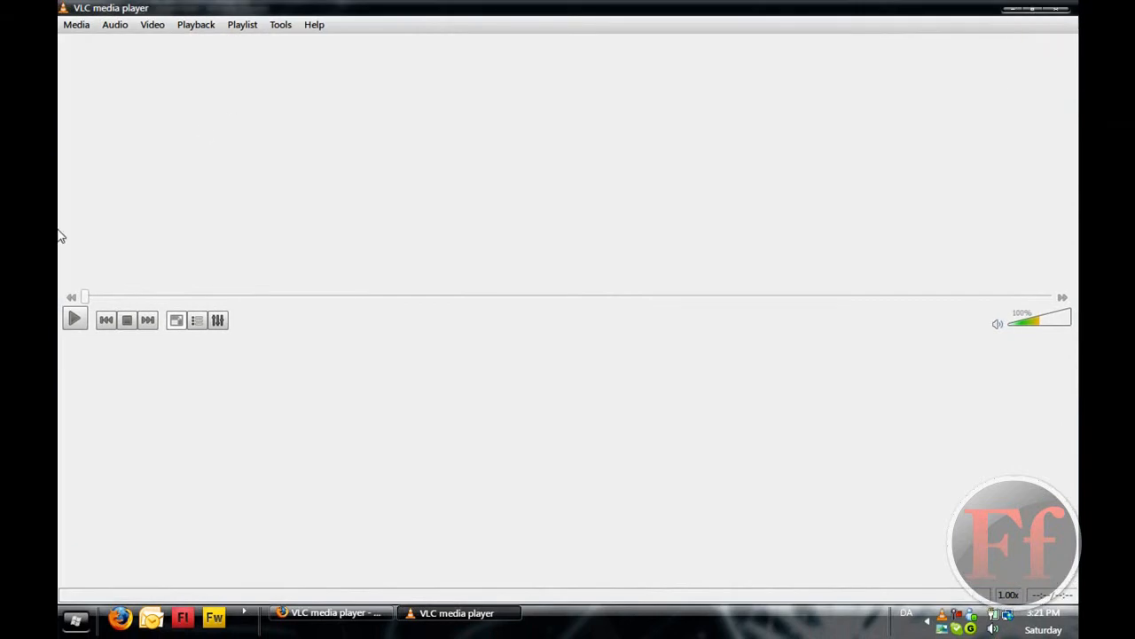
pyautogui.moveTo(435, 167)
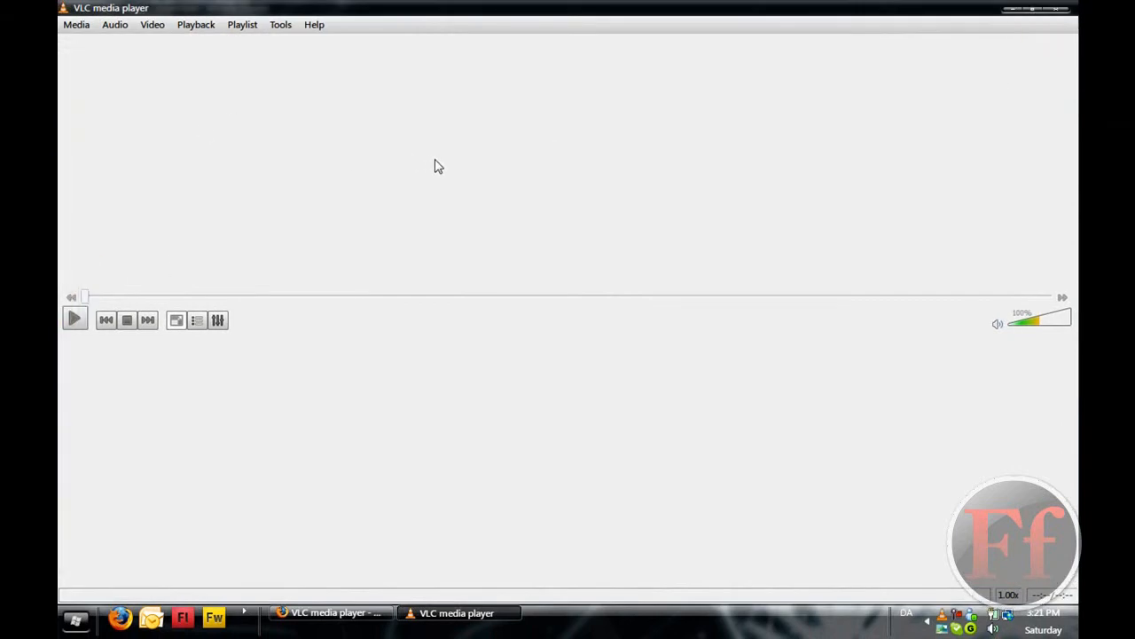
pyautogui.moveTo(456, 159)
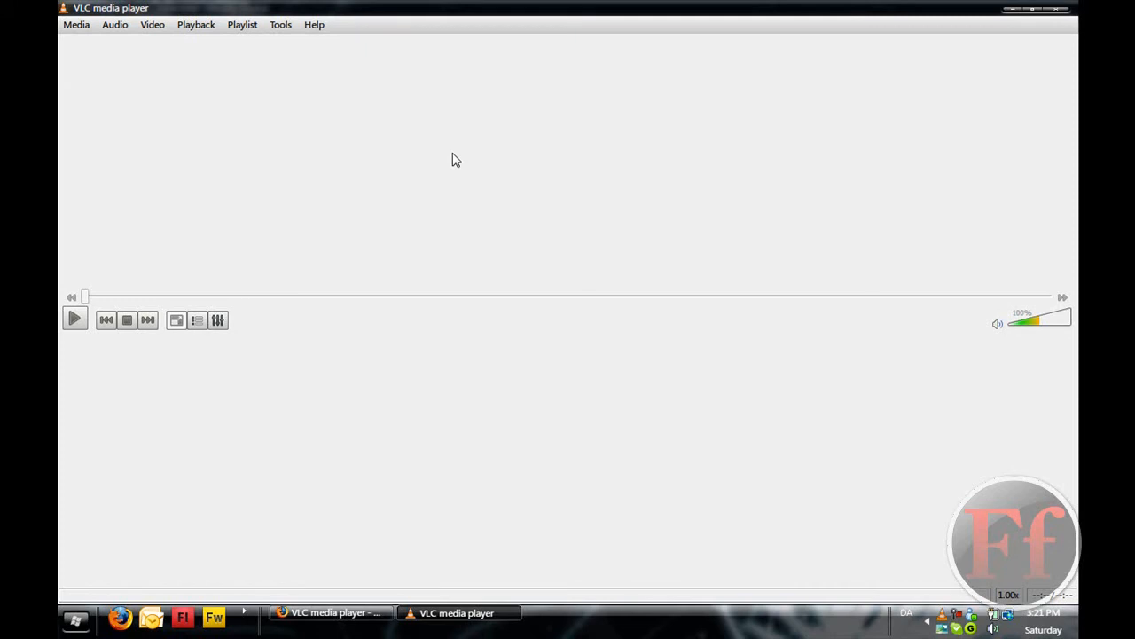
pyautogui.moveTo(222, 57)
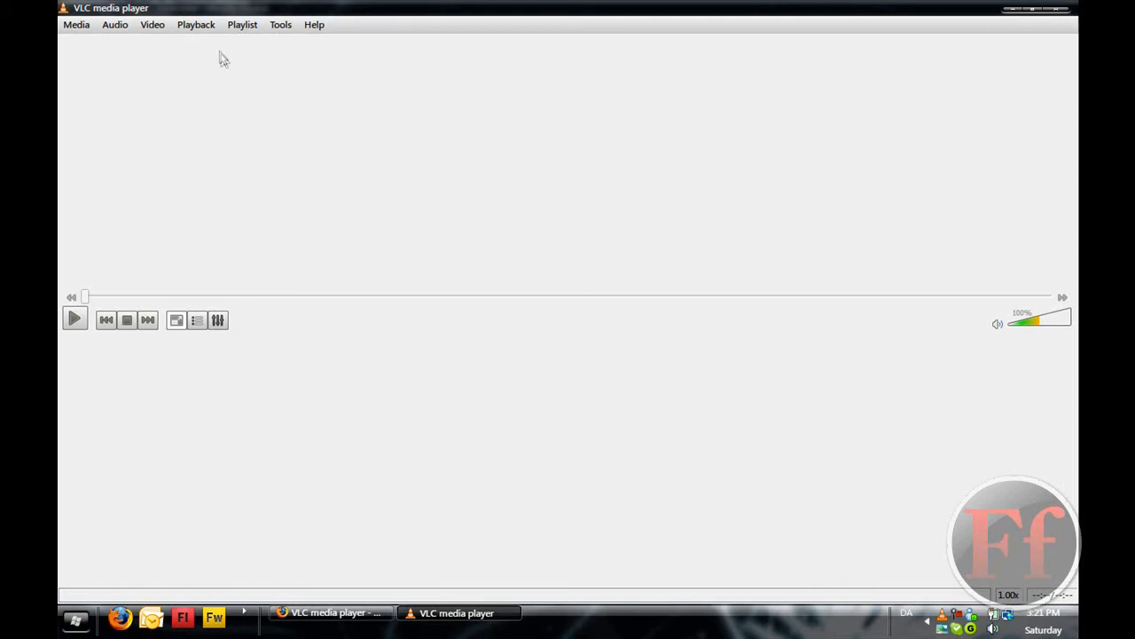
# Browse the Playback and Tools menus, leaving the Tools menu open.
pyautogui.click(195, 25)
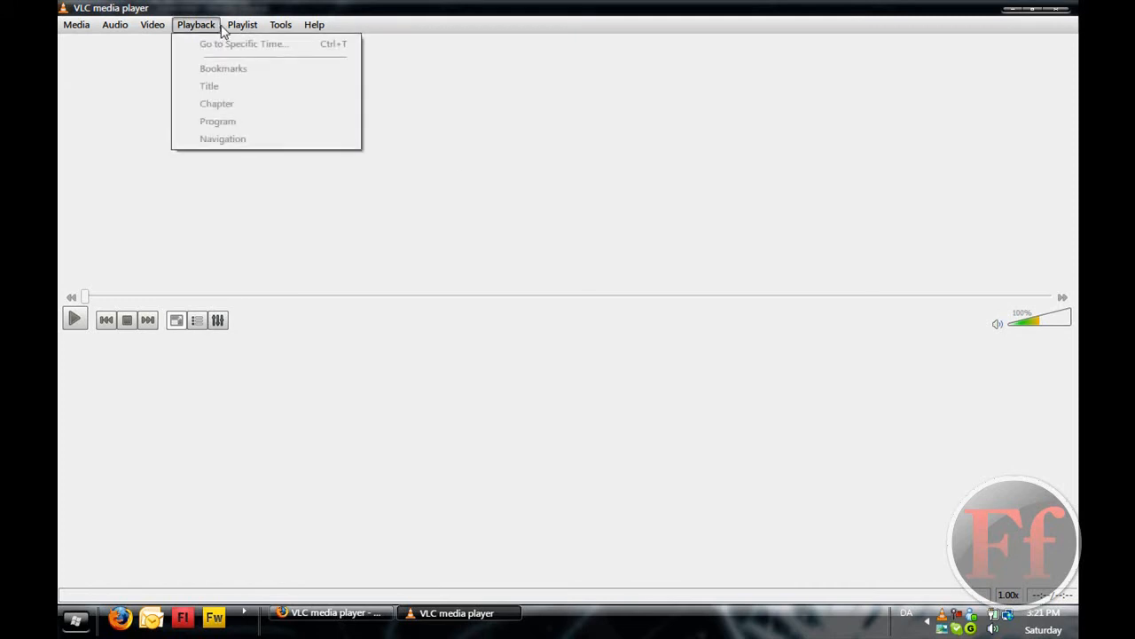
pyautogui.click(280, 25)
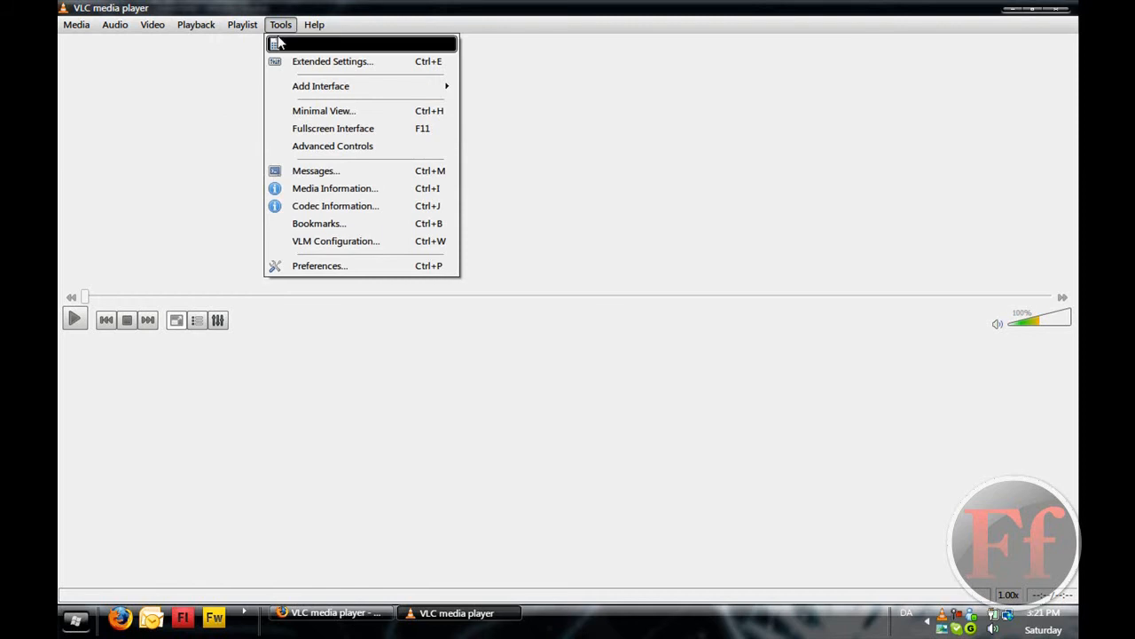
pyautogui.click(603, 252)
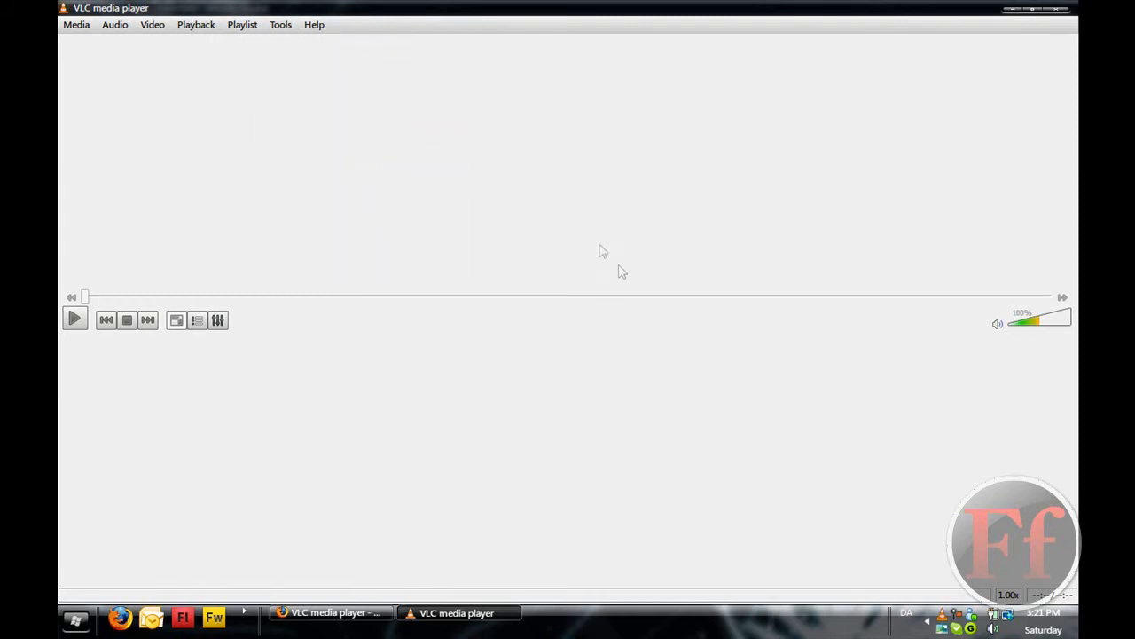
pyautogui.click(280, 25)
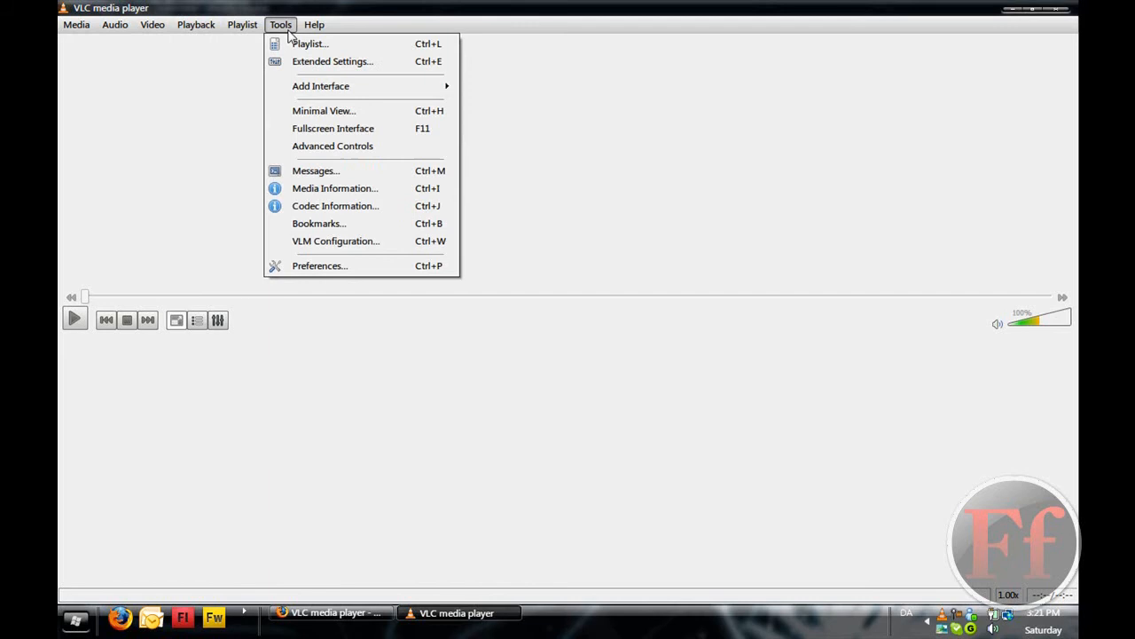
pyautogui.moveTo(362, 224)
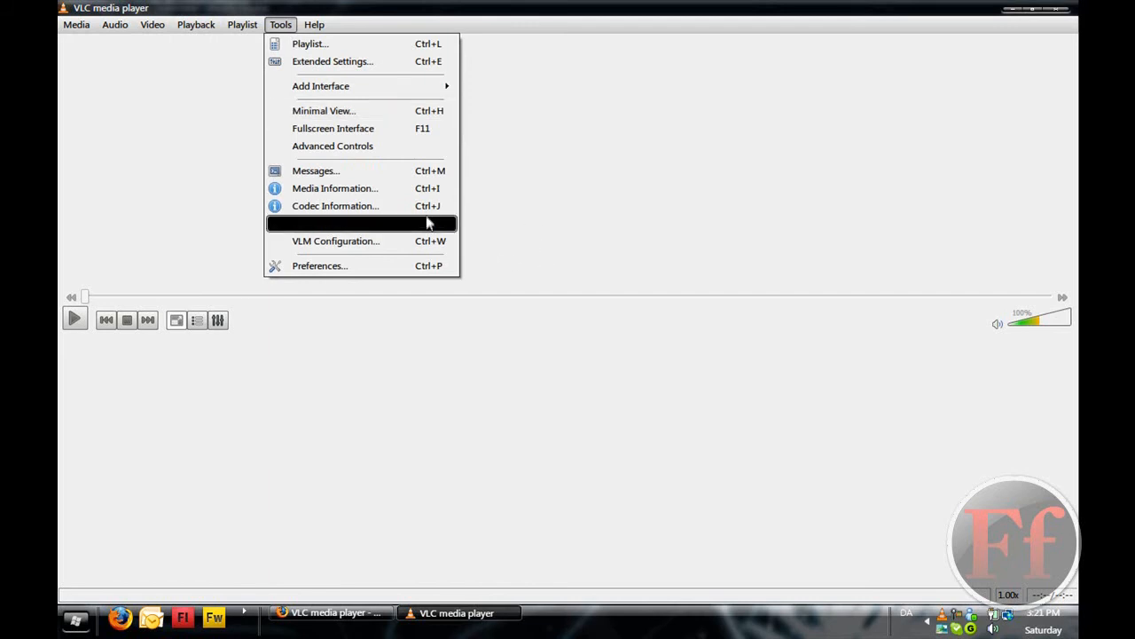